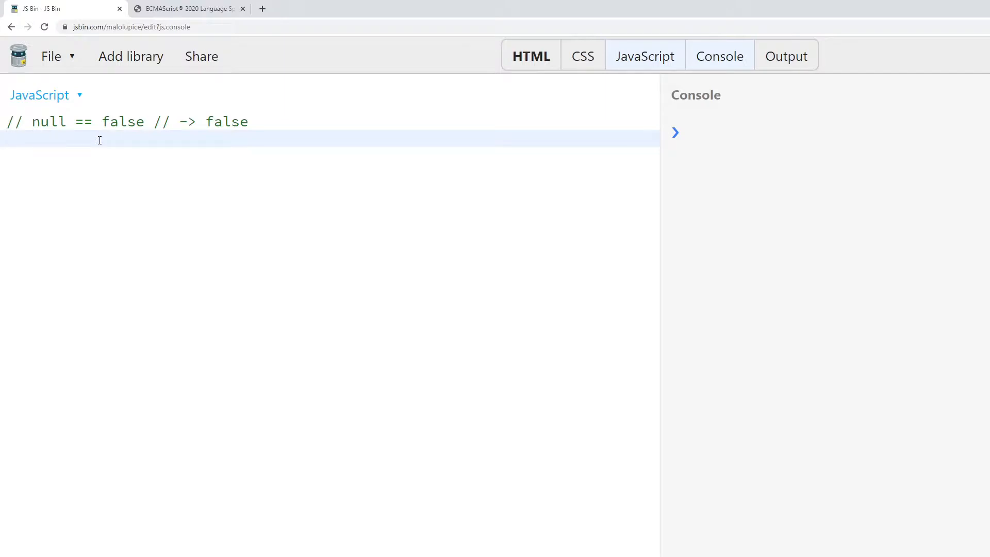
# Add console.log(!!null) under the null == false comment so it prints false
pyautogui.click(7, 140)
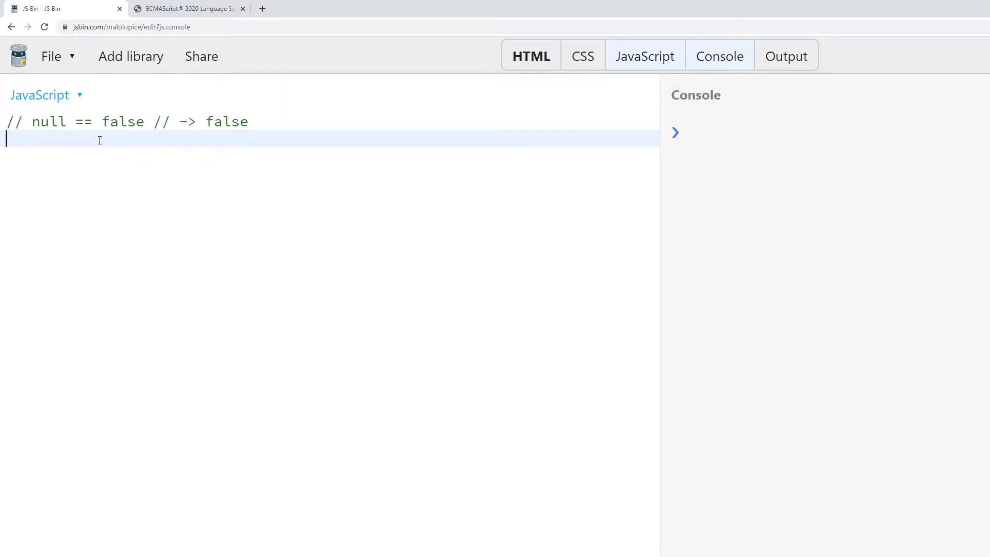
pyautogui.write('console.log()')
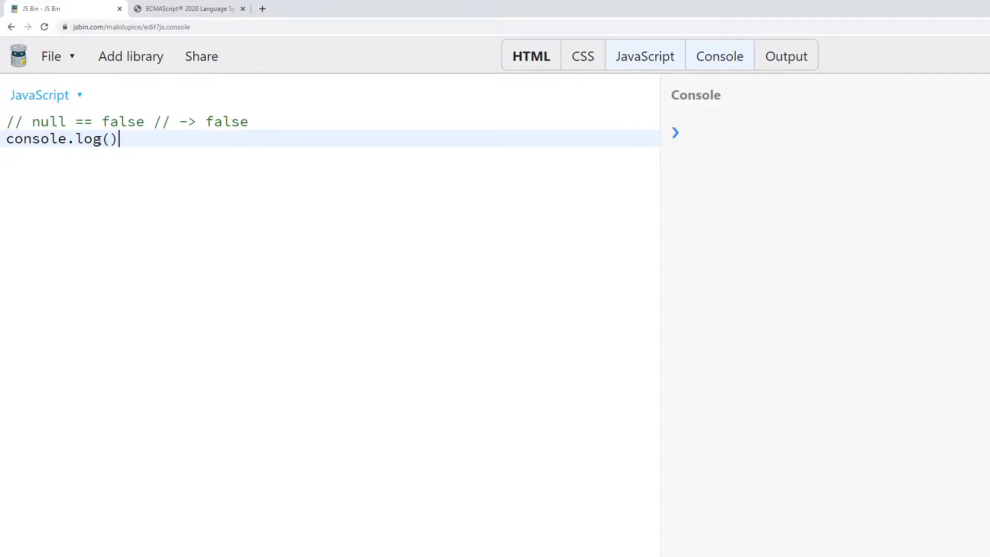
pyautogui.write('!!')
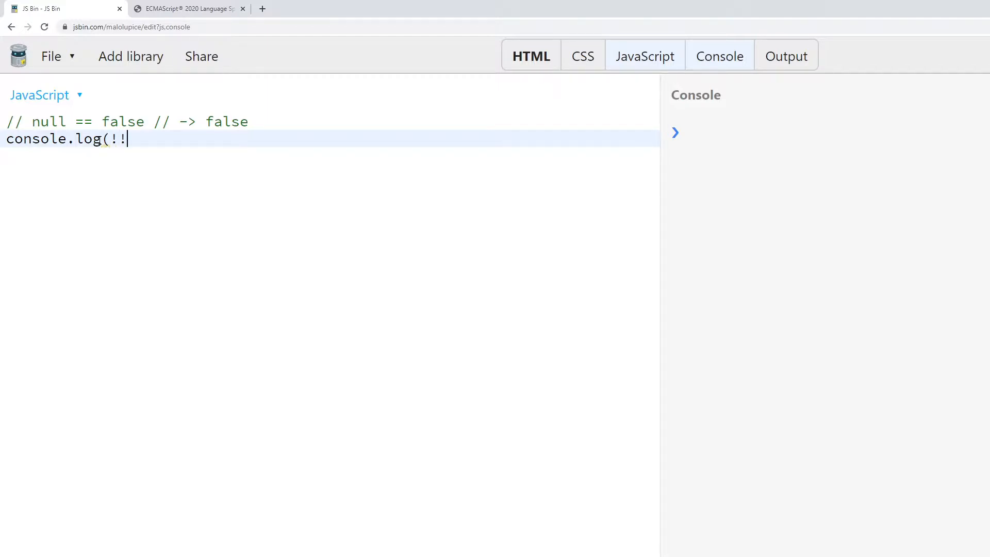
pyautogui.write('null)')
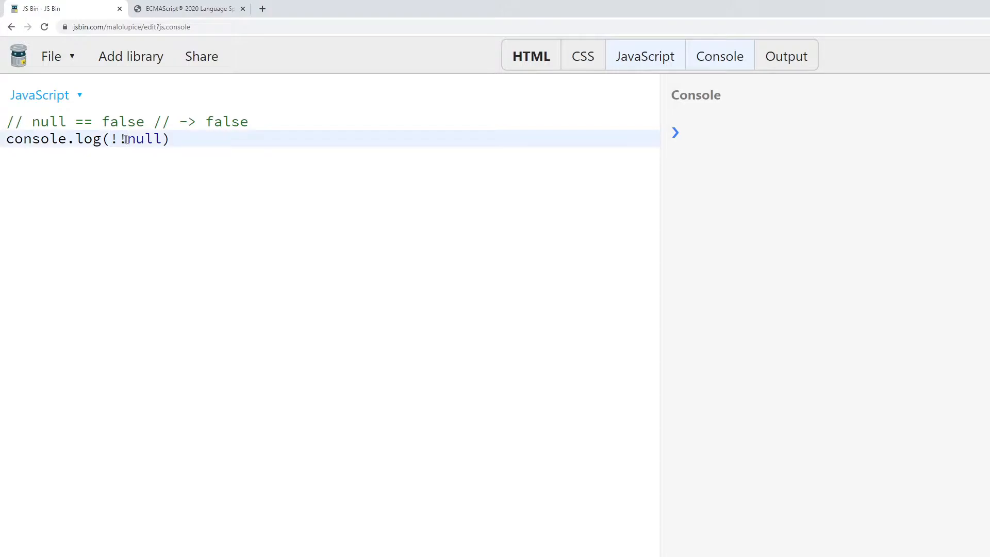
pyautogui.doubleClick(144, 139)
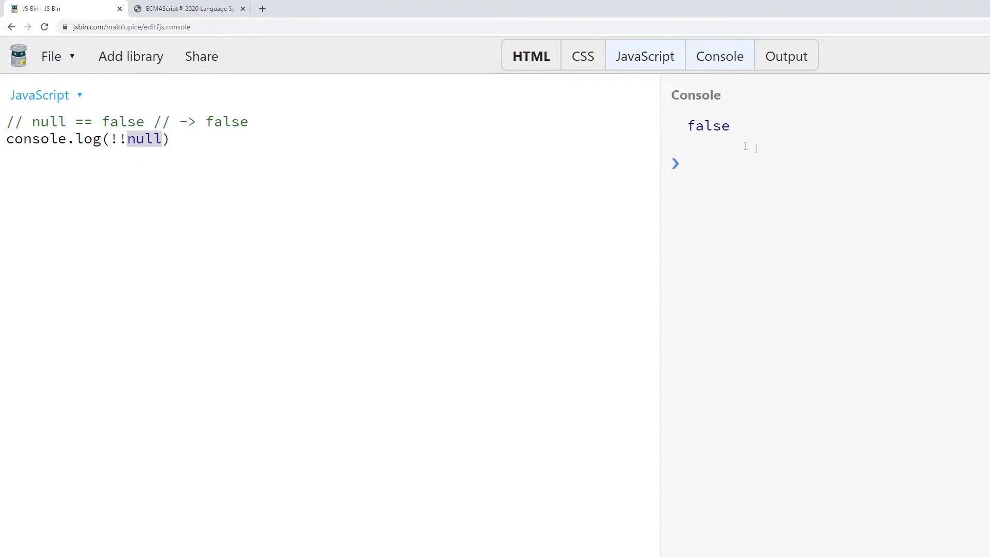
pyautogui.click(181, 139)
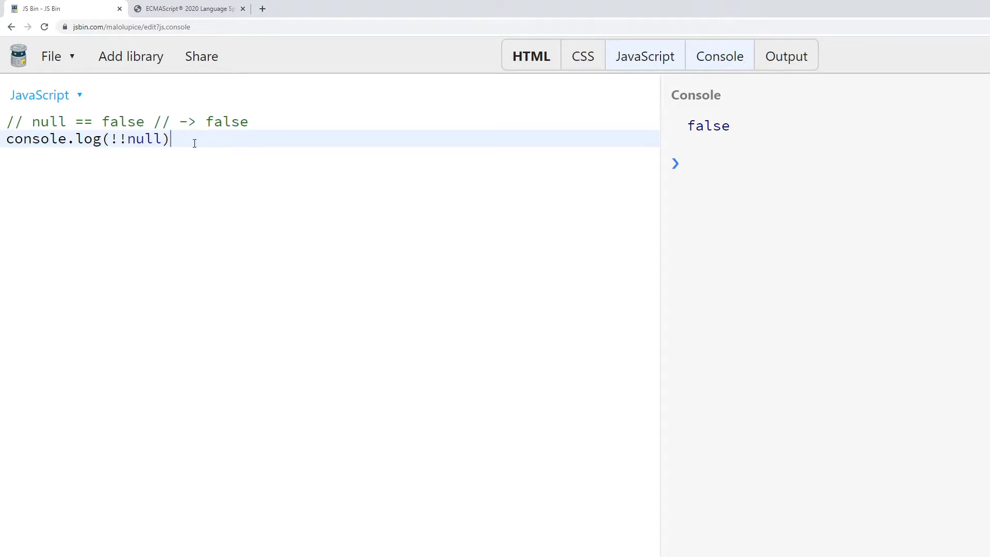
# Add console.log(null == false) on the next line and inspect the equality operator
pyautogui.write('c')
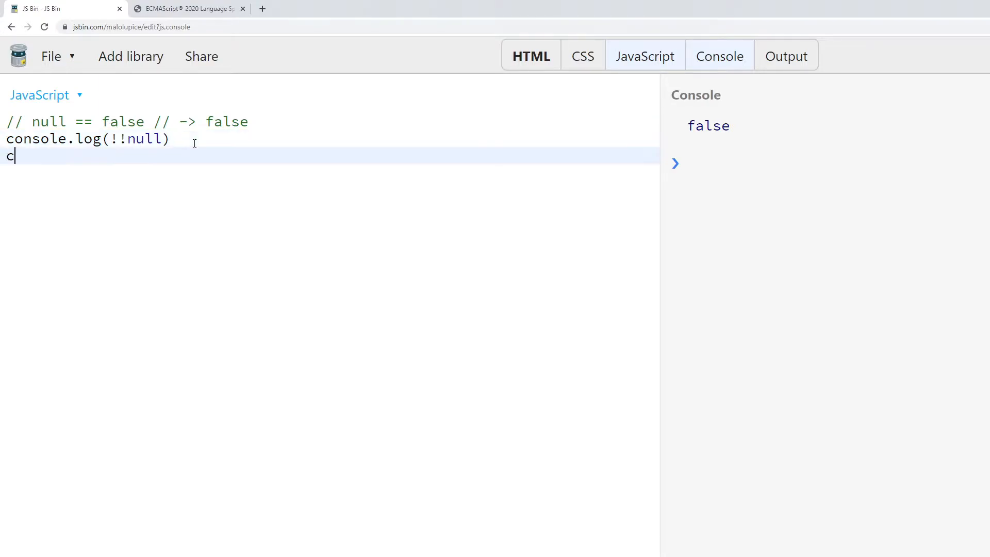
pyautogui.write('onsole.log(')
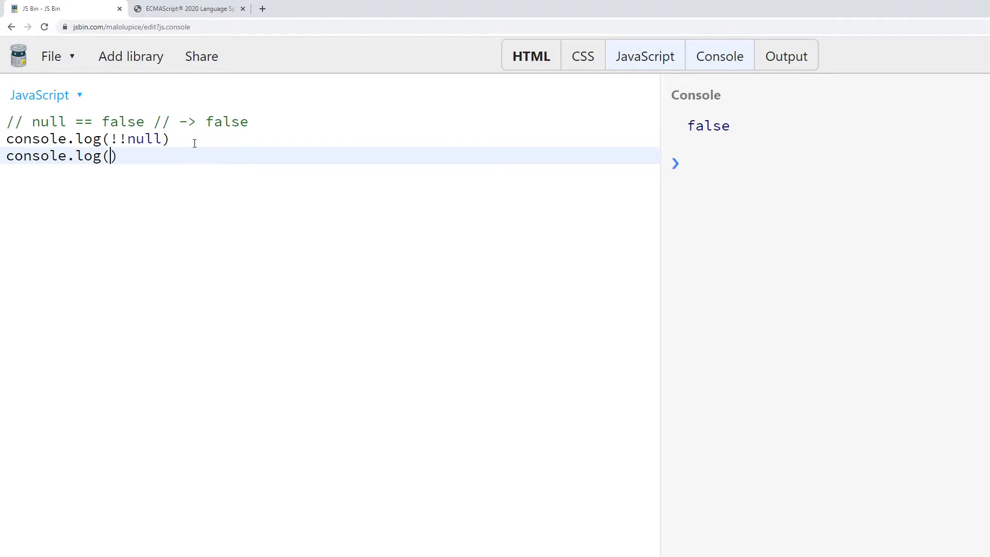
pyautogui.write('null ===')
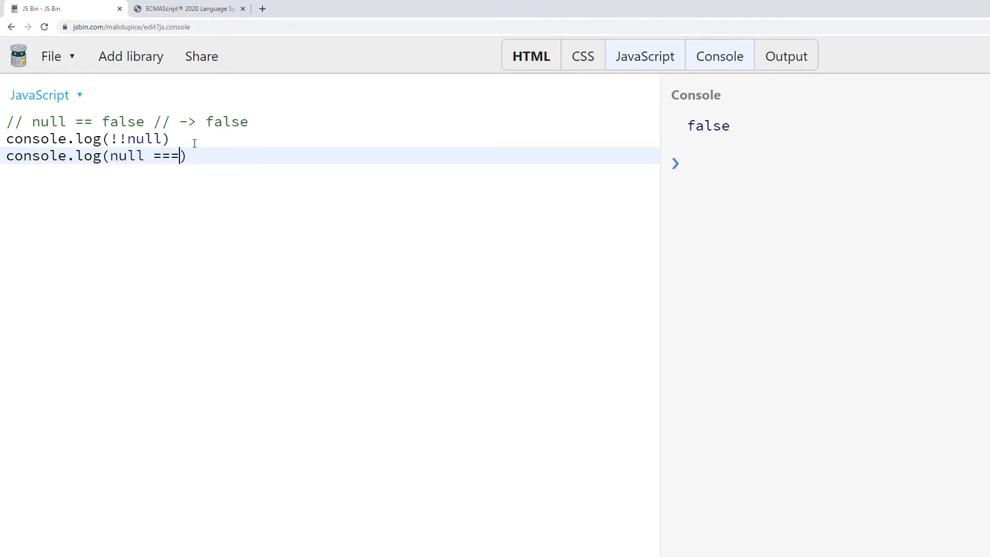
pyautogui.write('false')
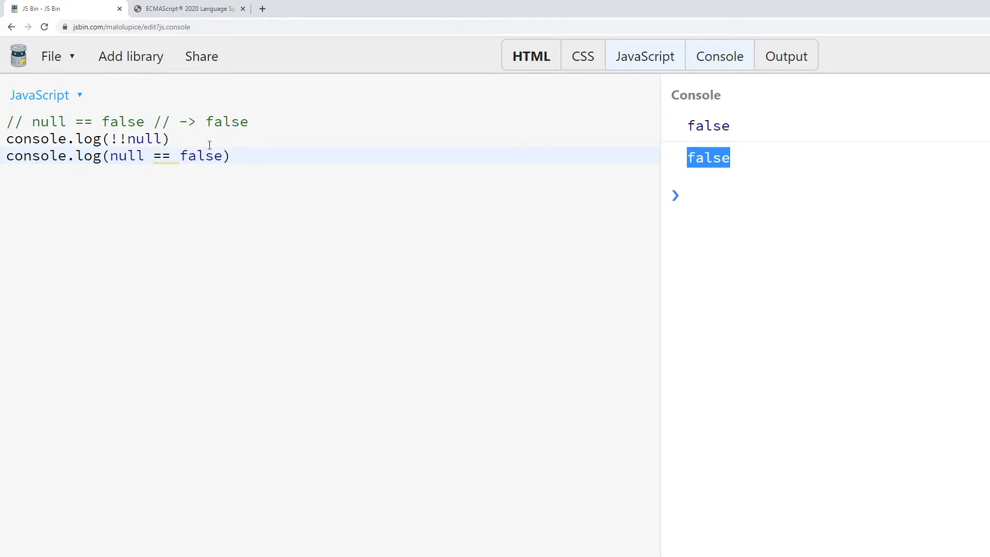
pyautogui.moveTo(218, 161)
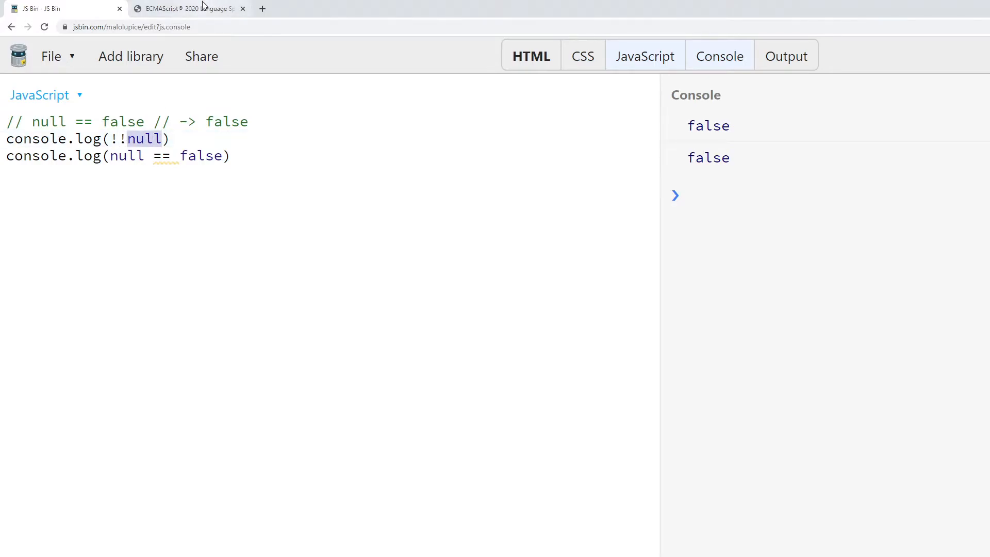
pyautogui.moveTo(163, 156)
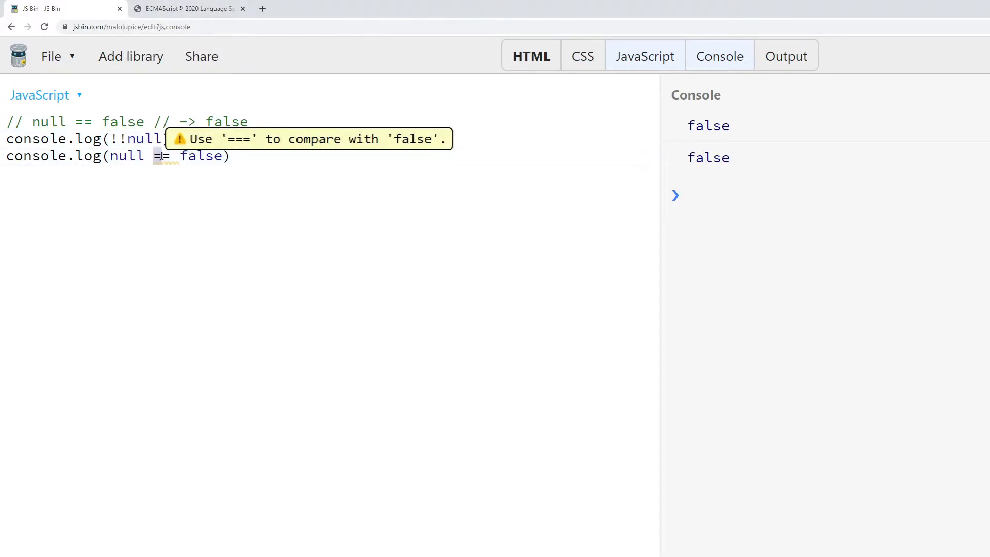
pyautogui.doubleClick(201, 156)
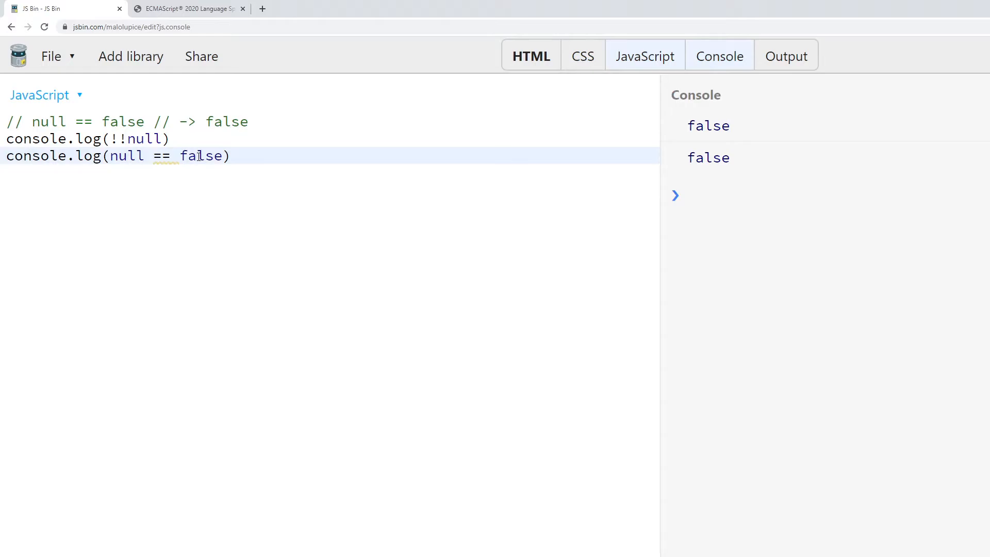
pyautogui.click(188, 9)
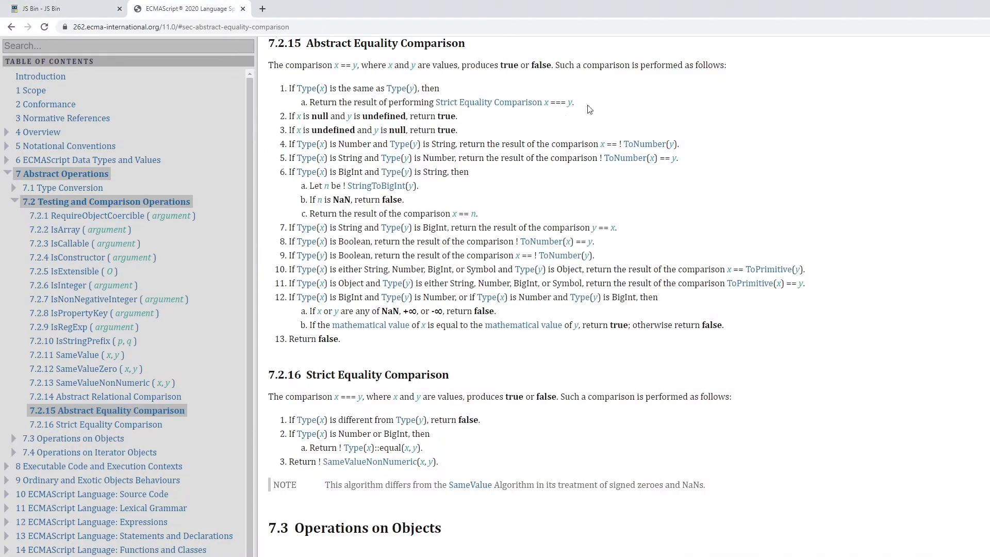
# Highlight the 7.2.15 Abstract Equality Comparison heading and rule 1's strict equality step
pyautogui.moveTo(437, 101); pyautogui.dragTo(573, 102)
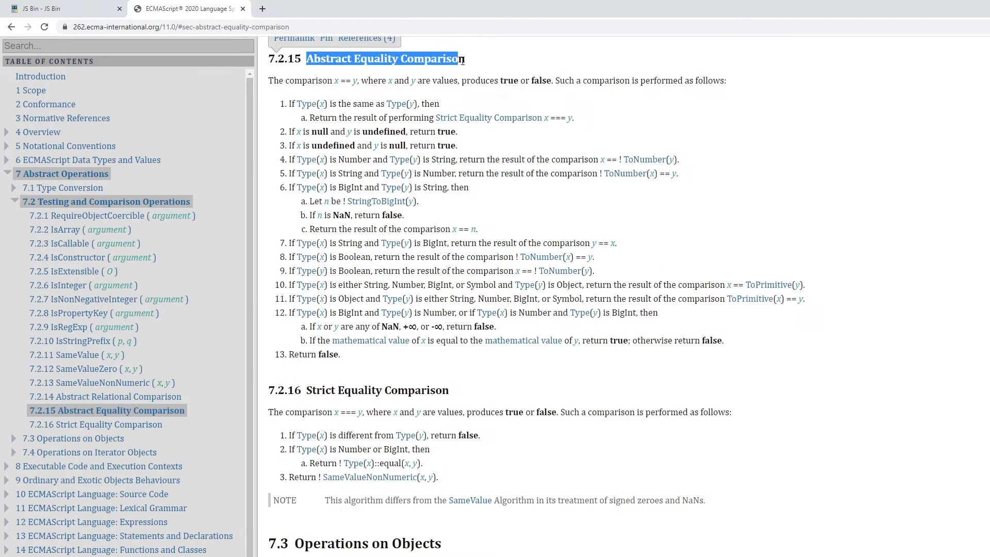
pyautogui.scroll(-3)
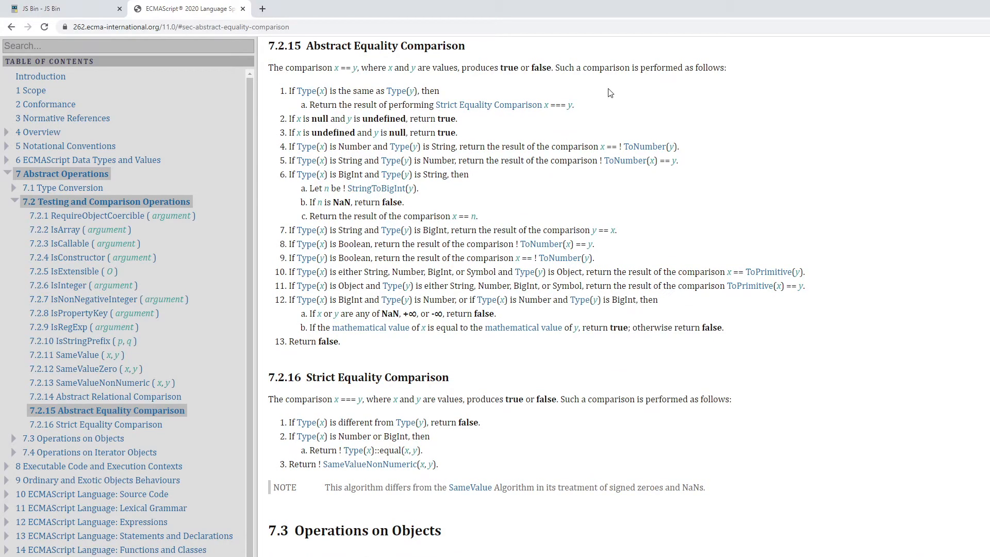
pyautogui.moveTo(438, 104); pyautogui.dragTo(571, 104)
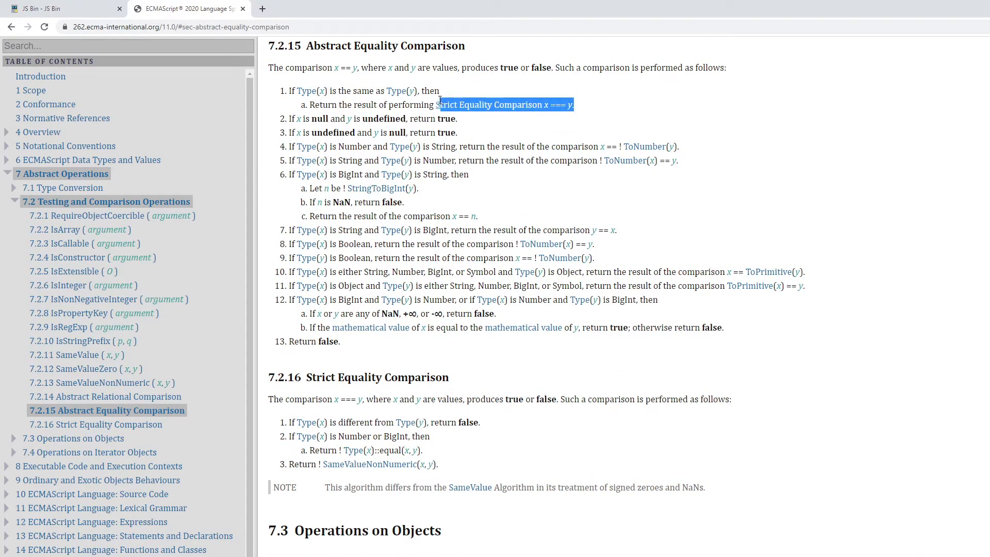
pyautogui.click(479, 85)
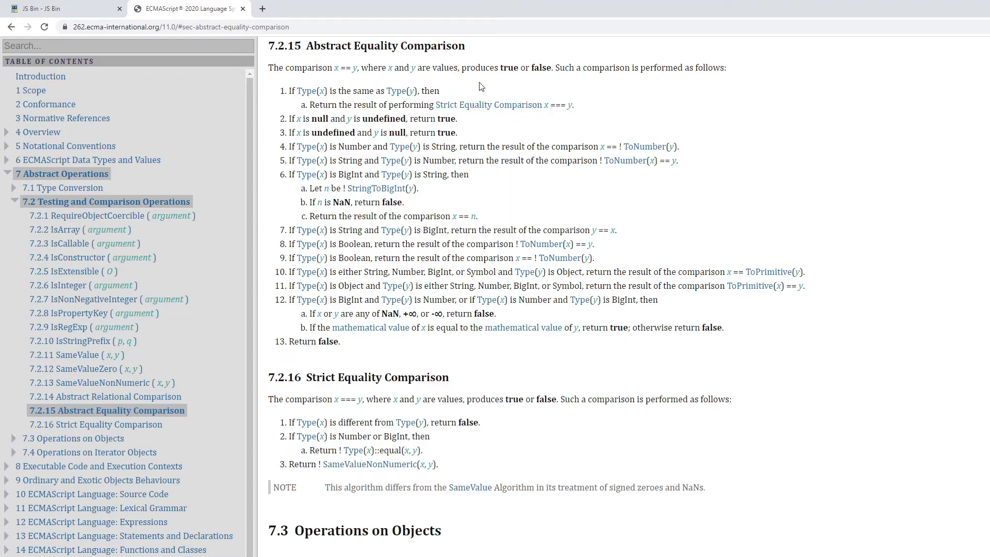
pyautogui.moveTo(458, 93)
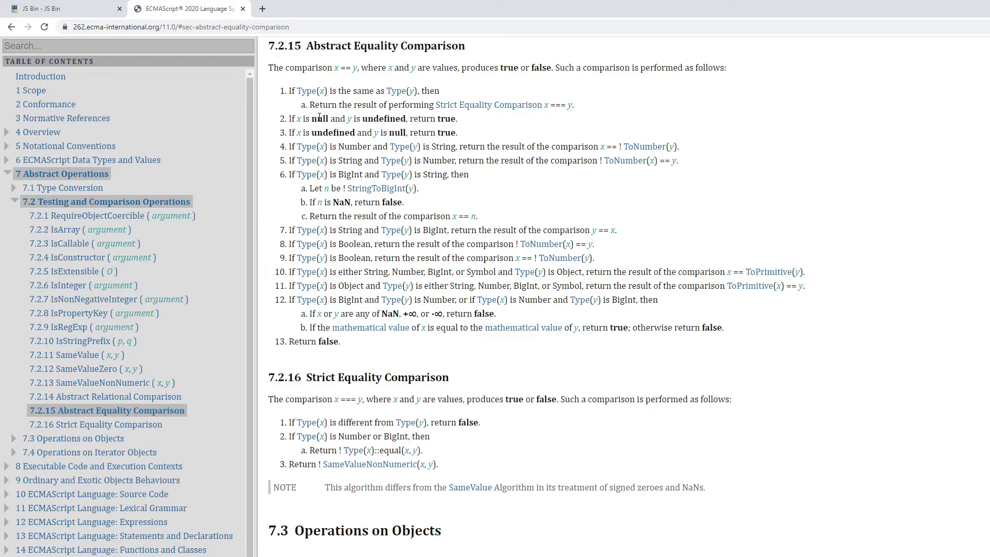
# Highlight null and undefined in rule 2, then return to the JS Bin code
pyautogui.moveTo(298, 119); pyautogui.dragTo(337, 119)
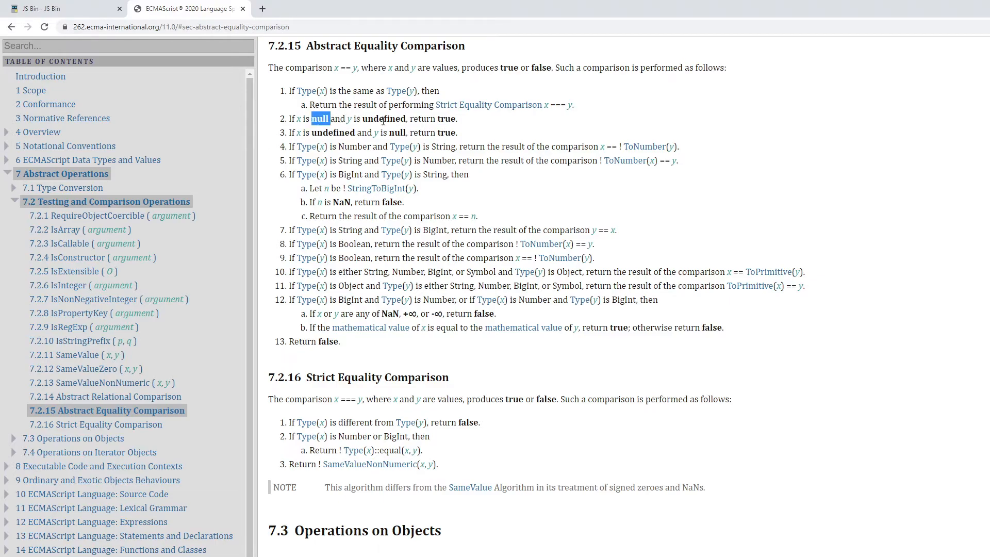
pyautogui.doubleClick(333, 133)
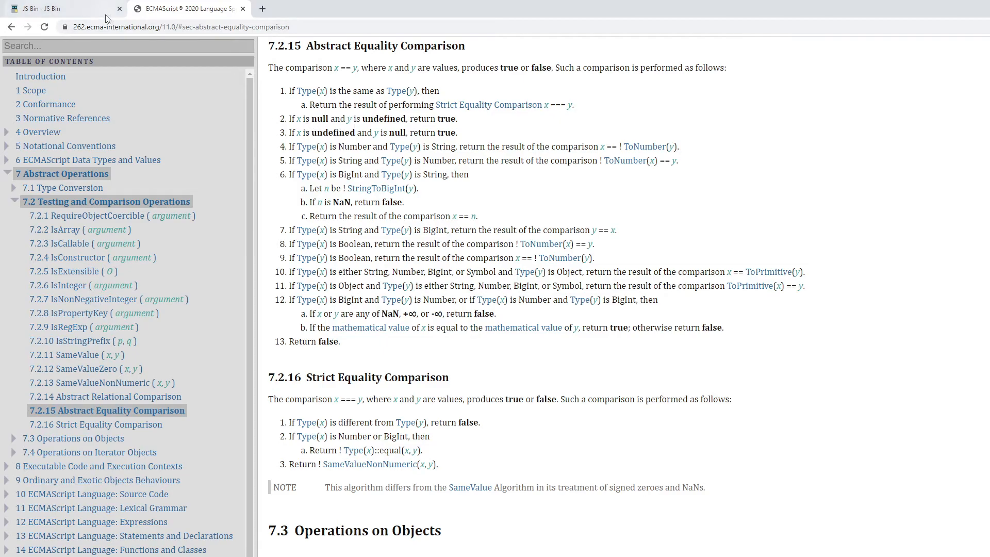
pyautogui.click(60, 8)
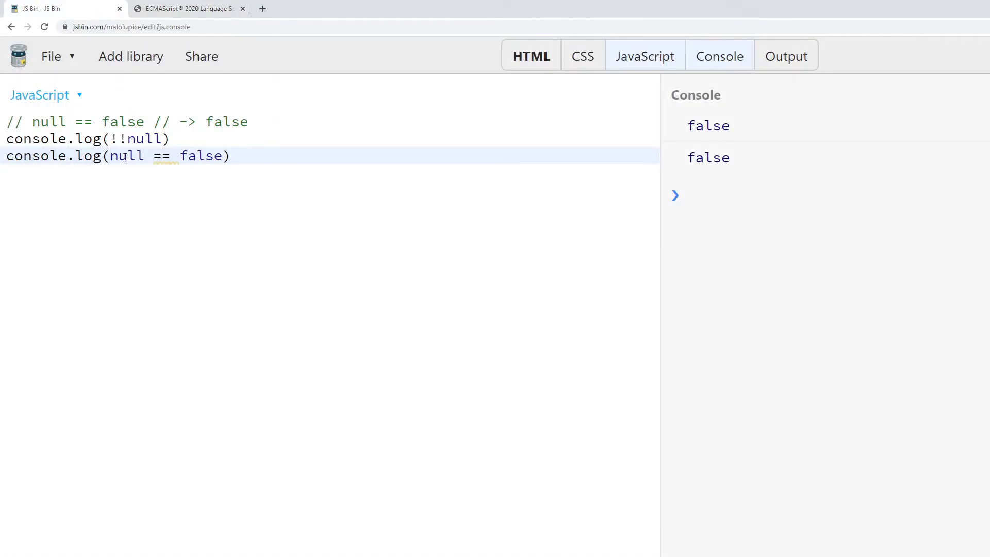
pyautogui.doubleClick(126, 155)
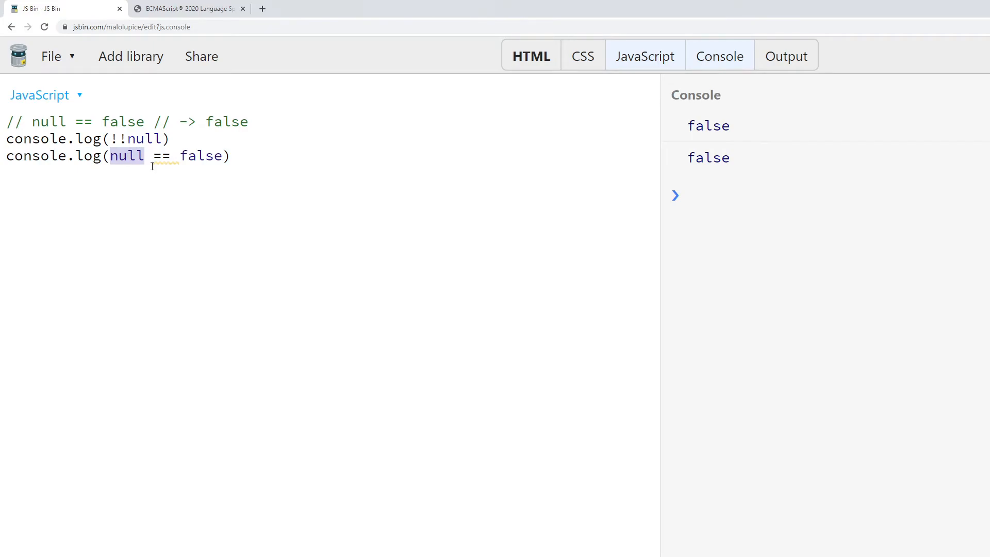
pyautogui.click(186, 9)
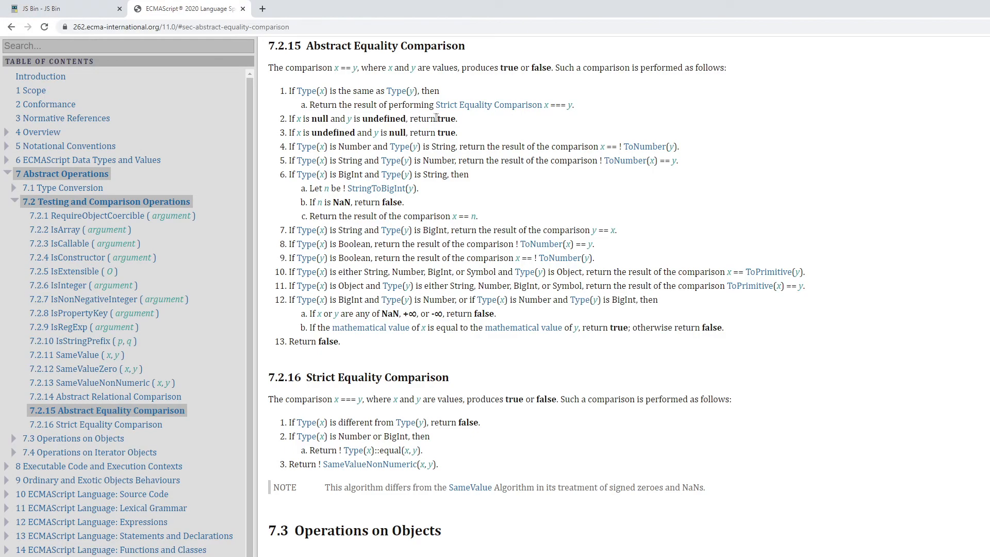
pyautogui.click(63, 8)
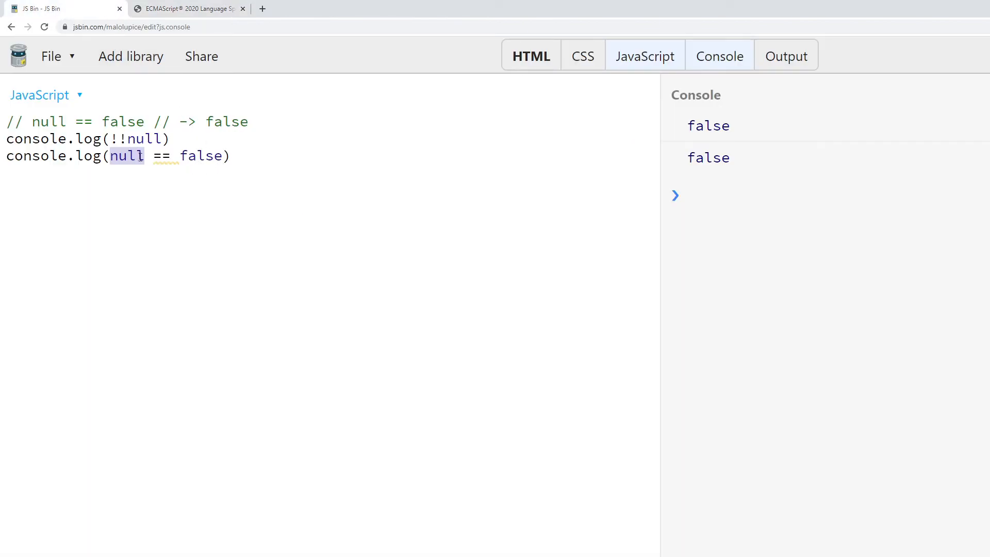
pyautogui.click(259, 156)
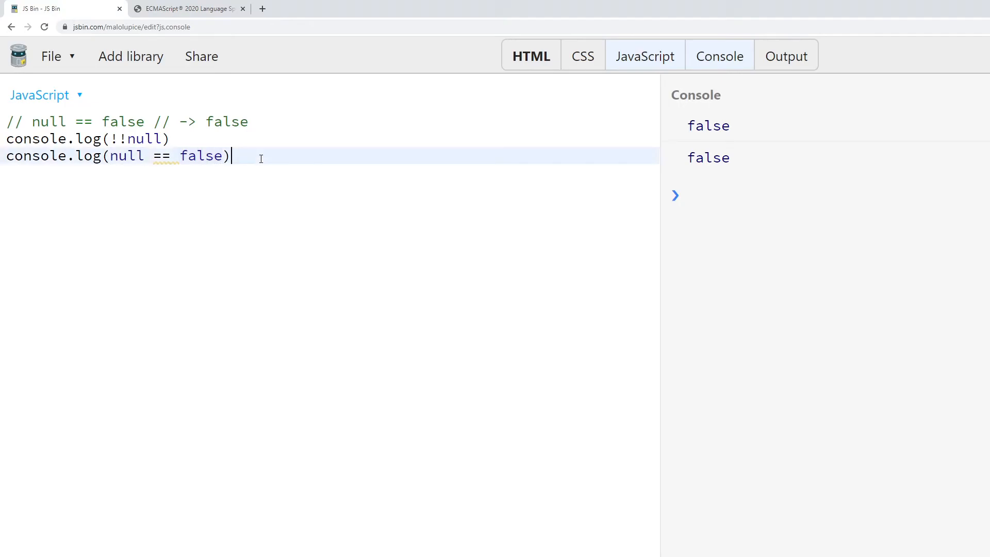